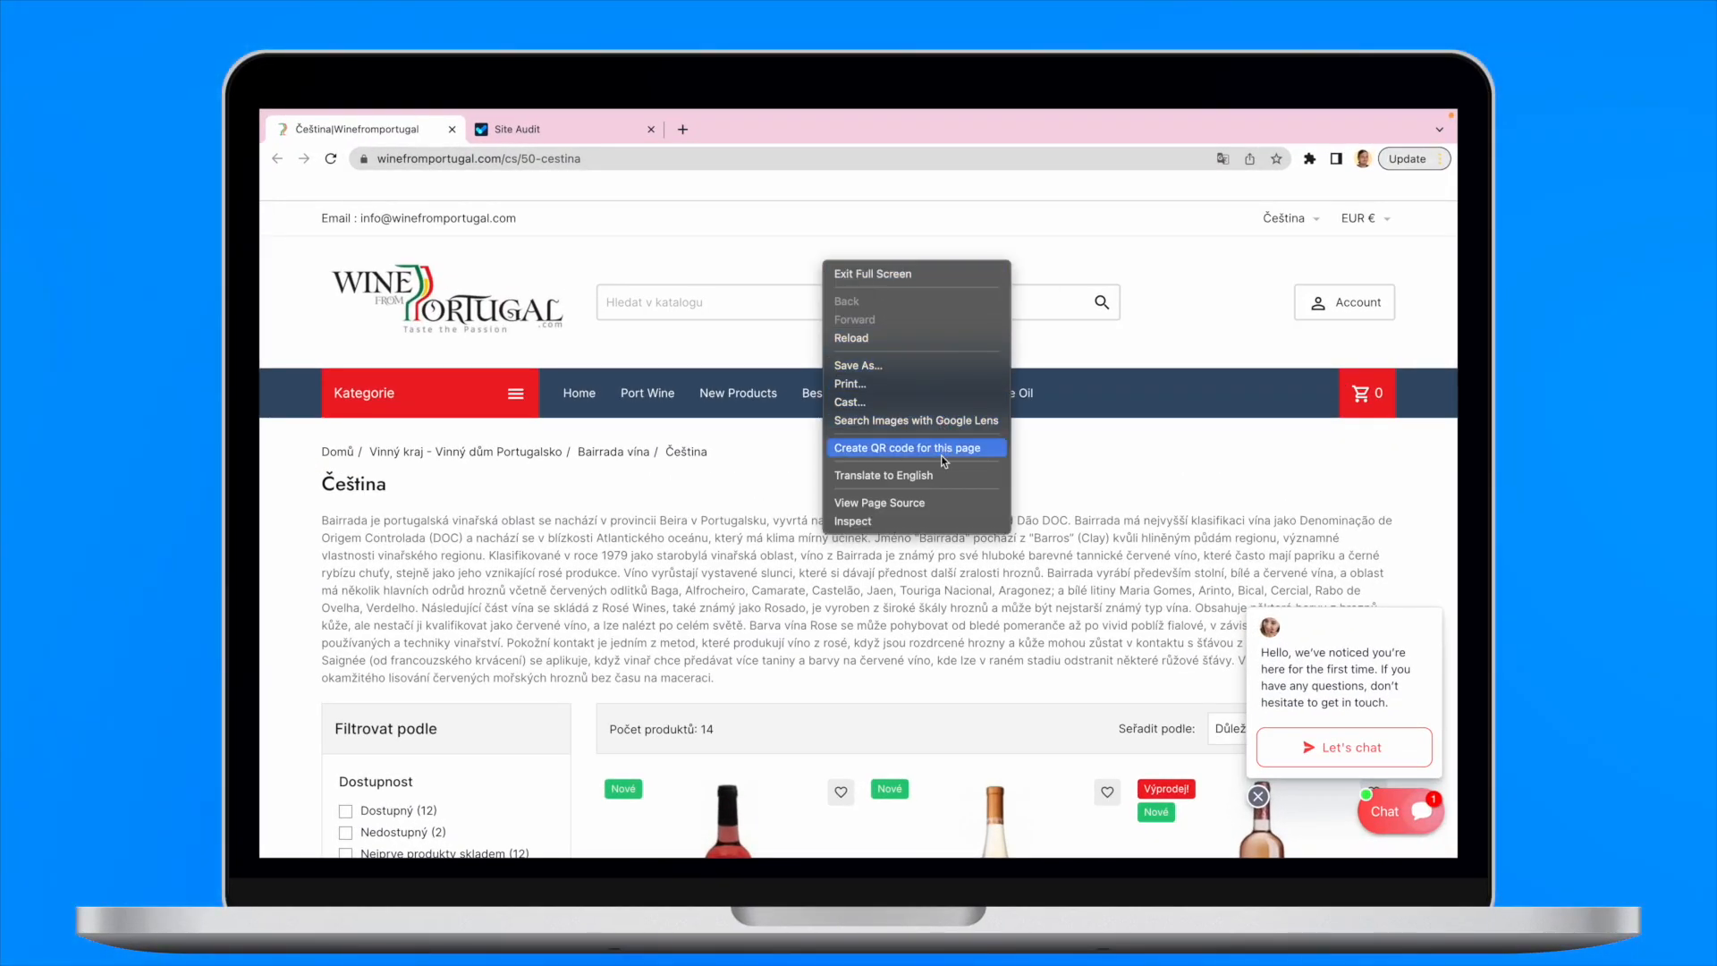
Step: View the category page's source and search it for href="", stepping to the third of six matches
{"action": "left_click", "coordinate": [878, 503]}
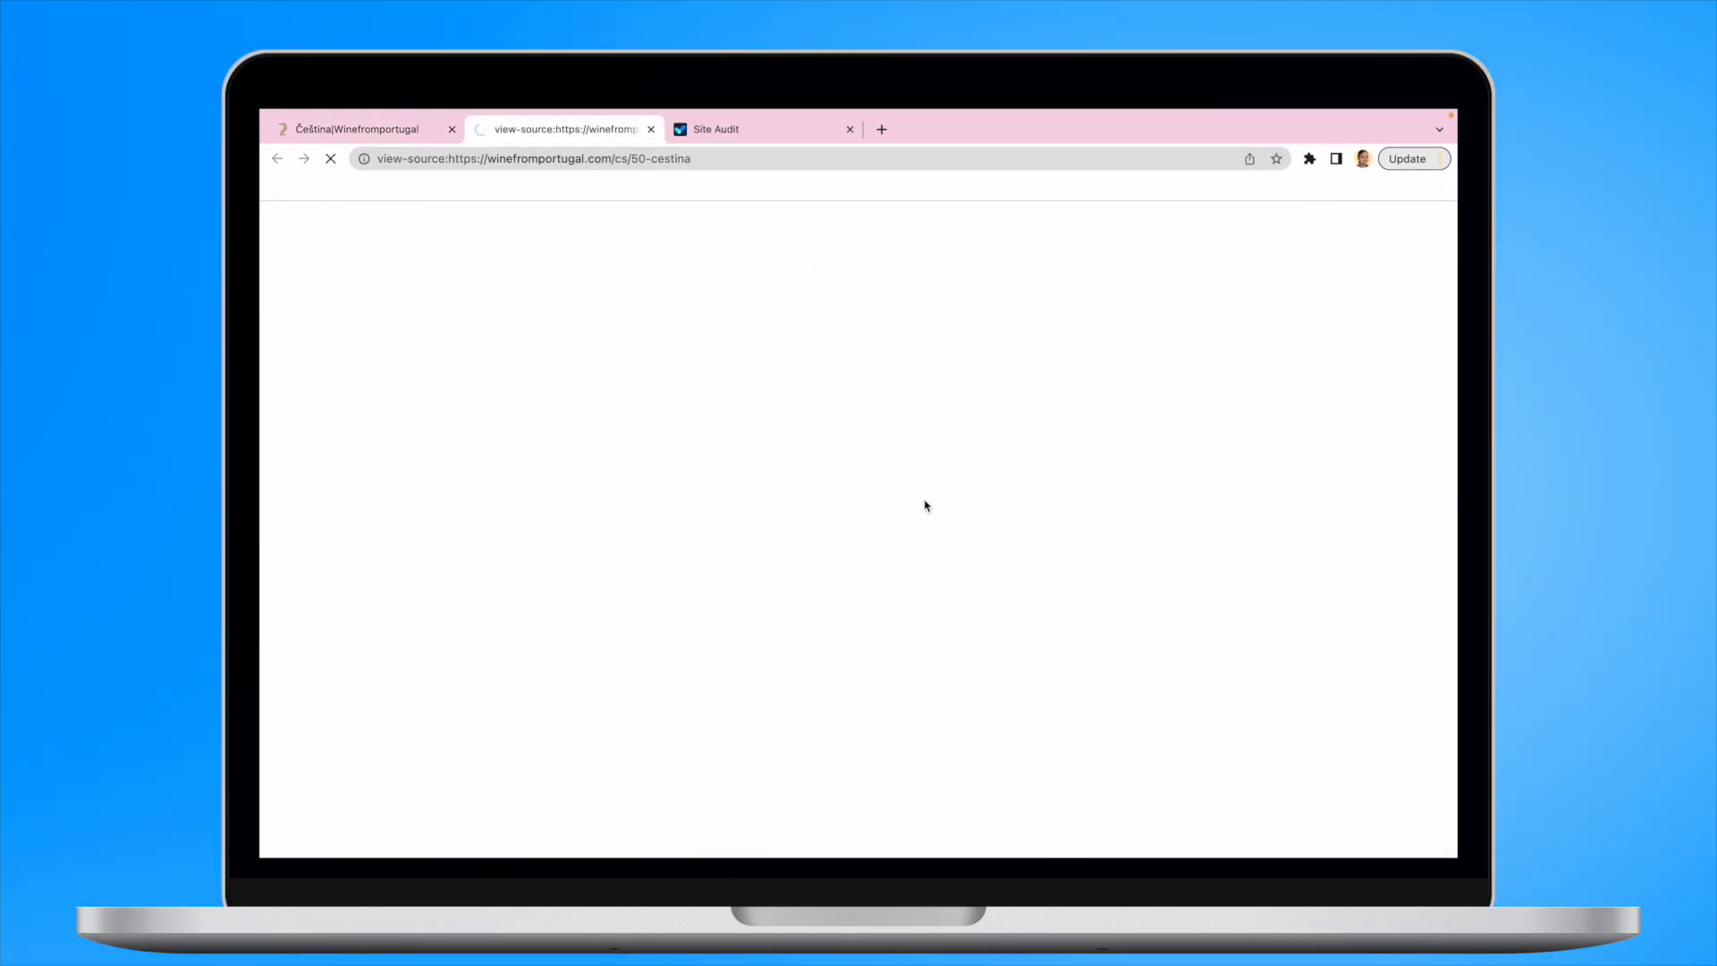
{"action": "type", "text": "href=\"\""}
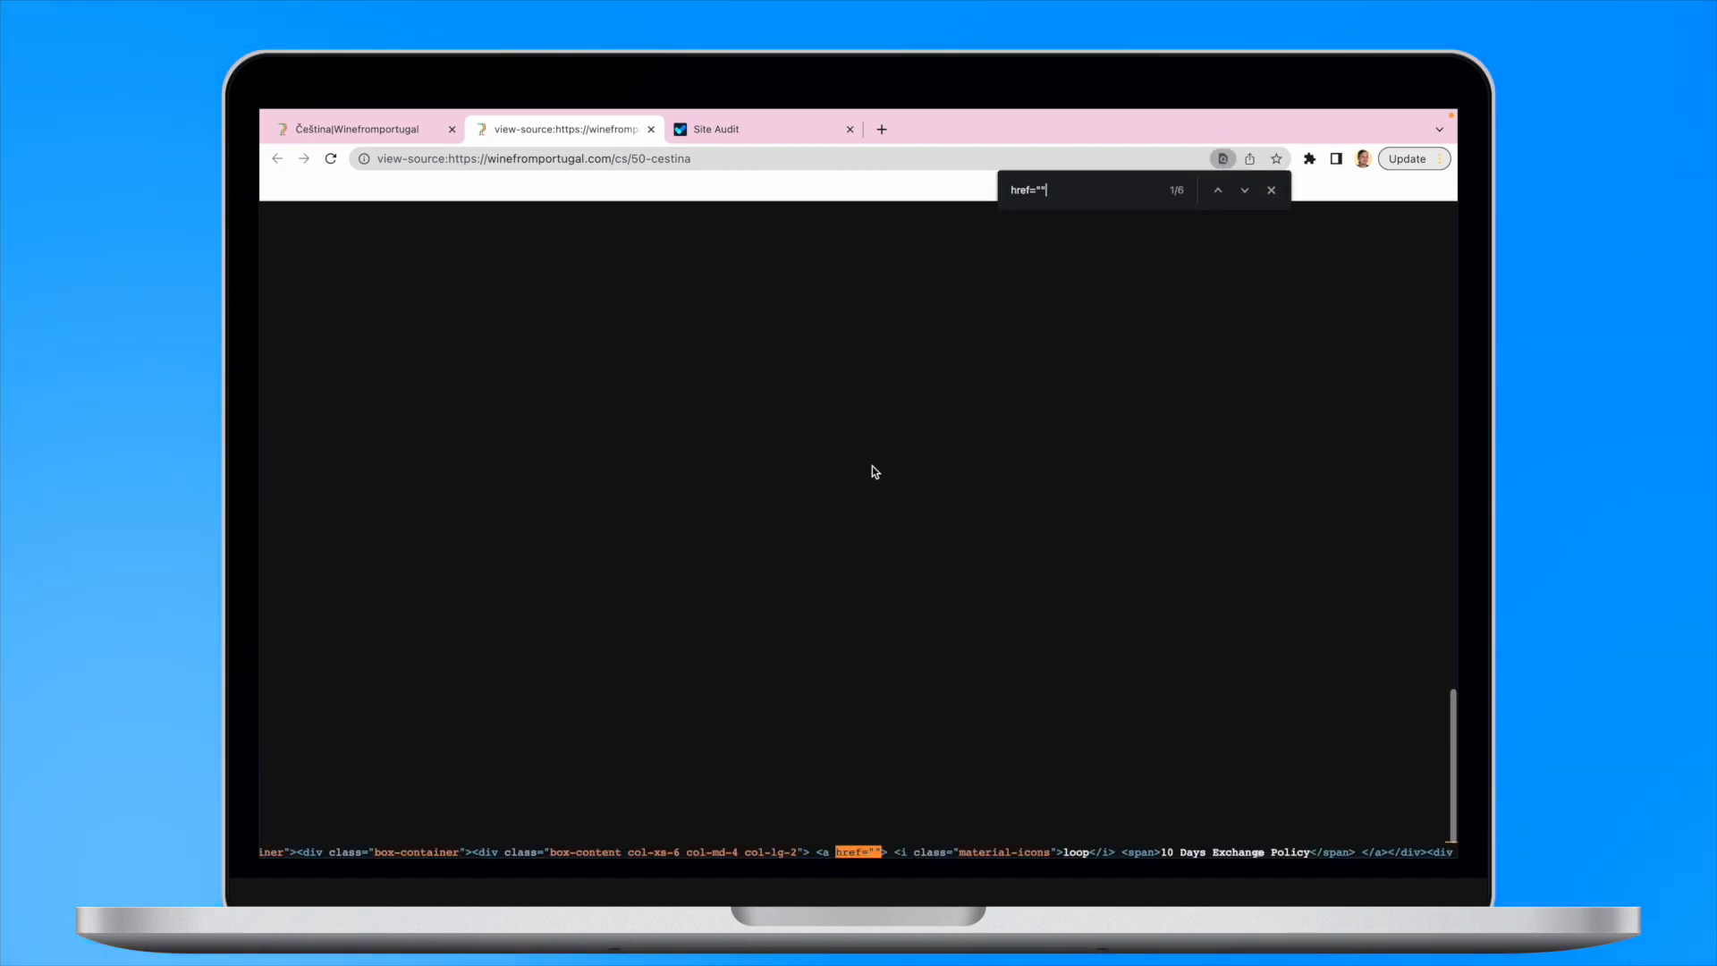
{"action": "left_click", "coordinate": [1245, 190]}
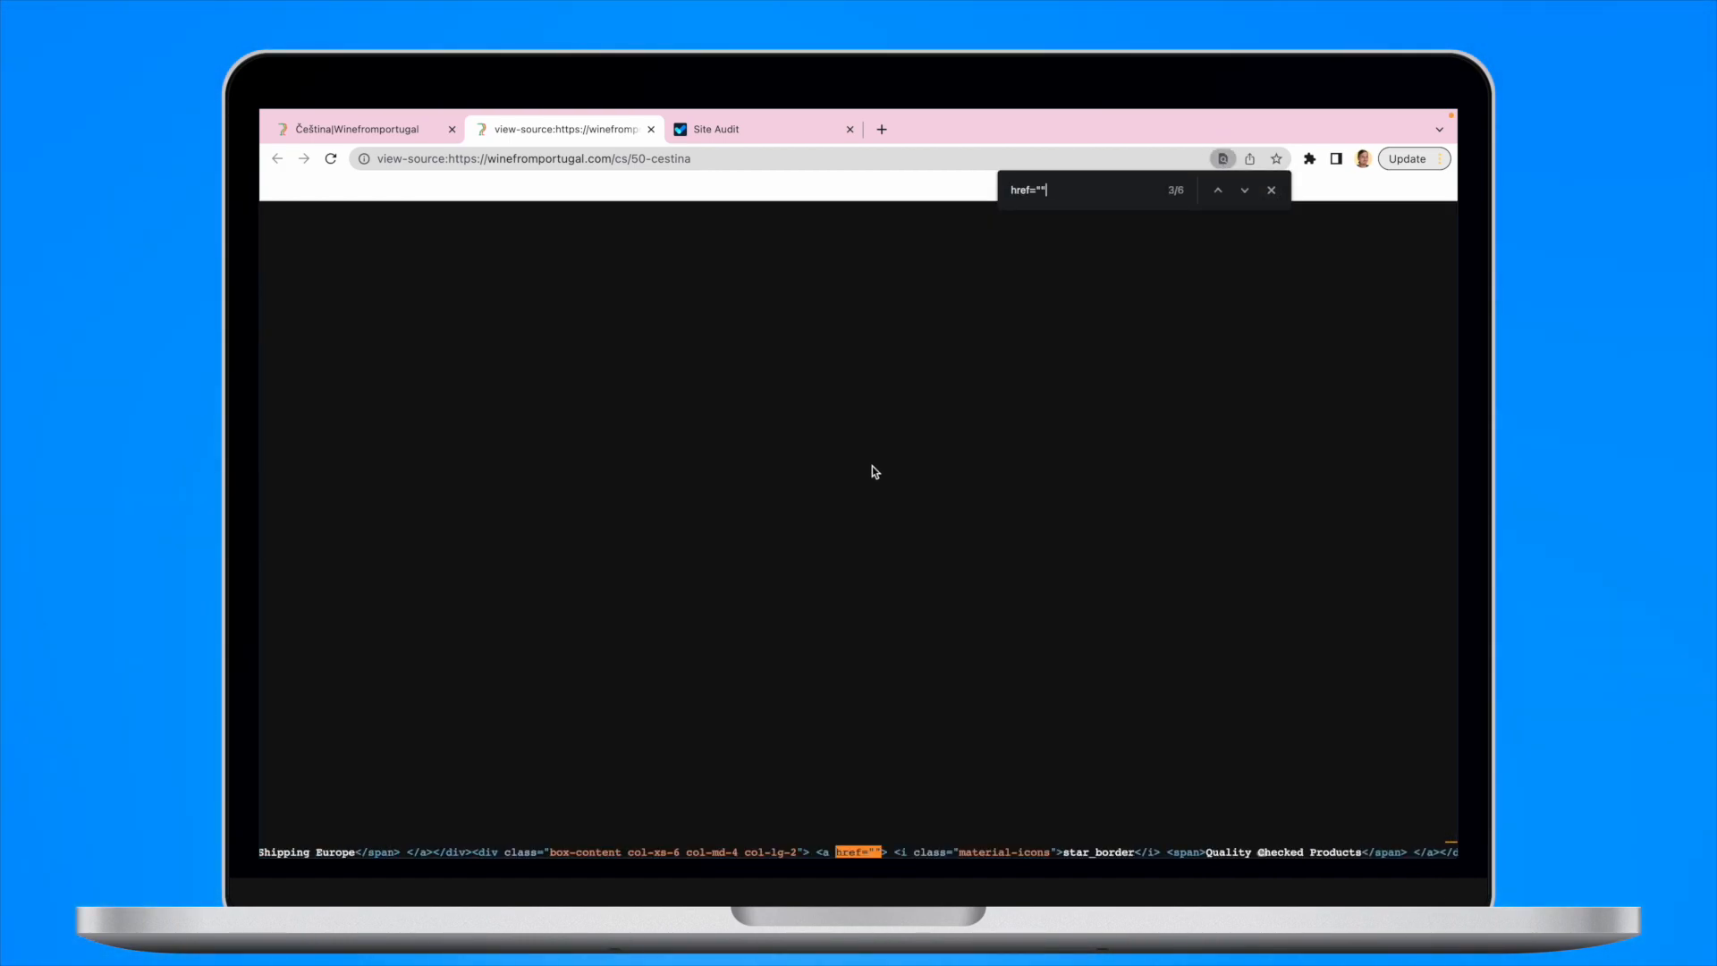
{"action": "mouse_move", "coordinate": [852, 829]}
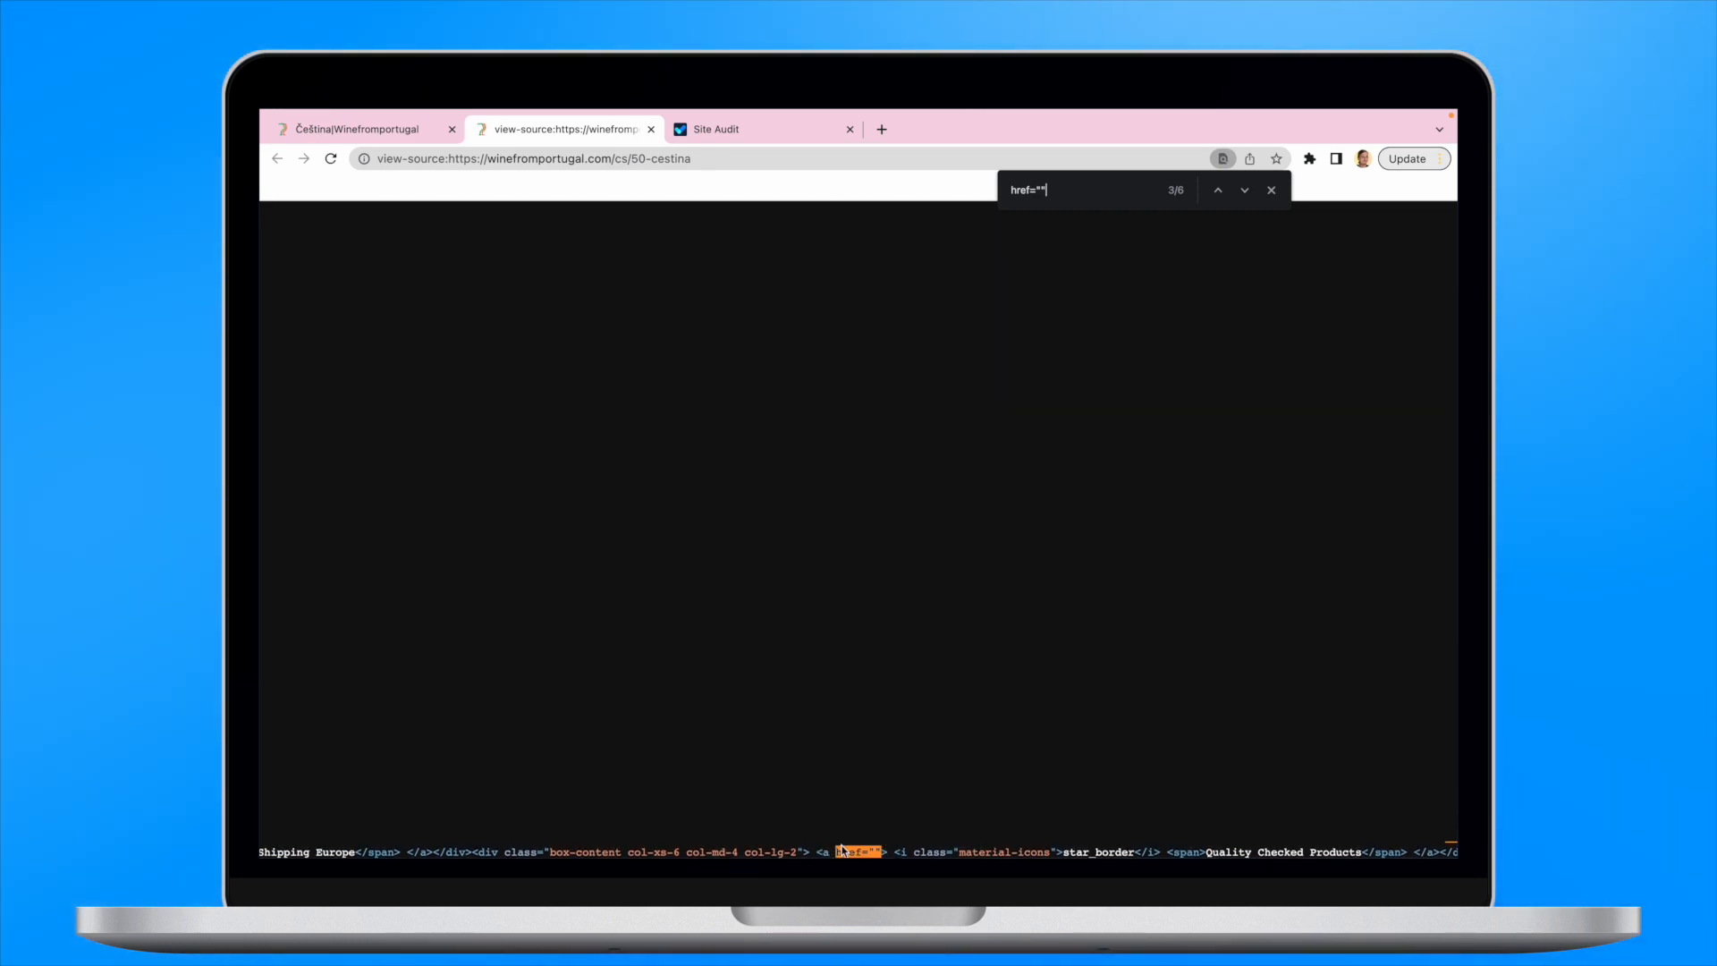
{"action": "mouse_move", "coordinate": [658, 322]}
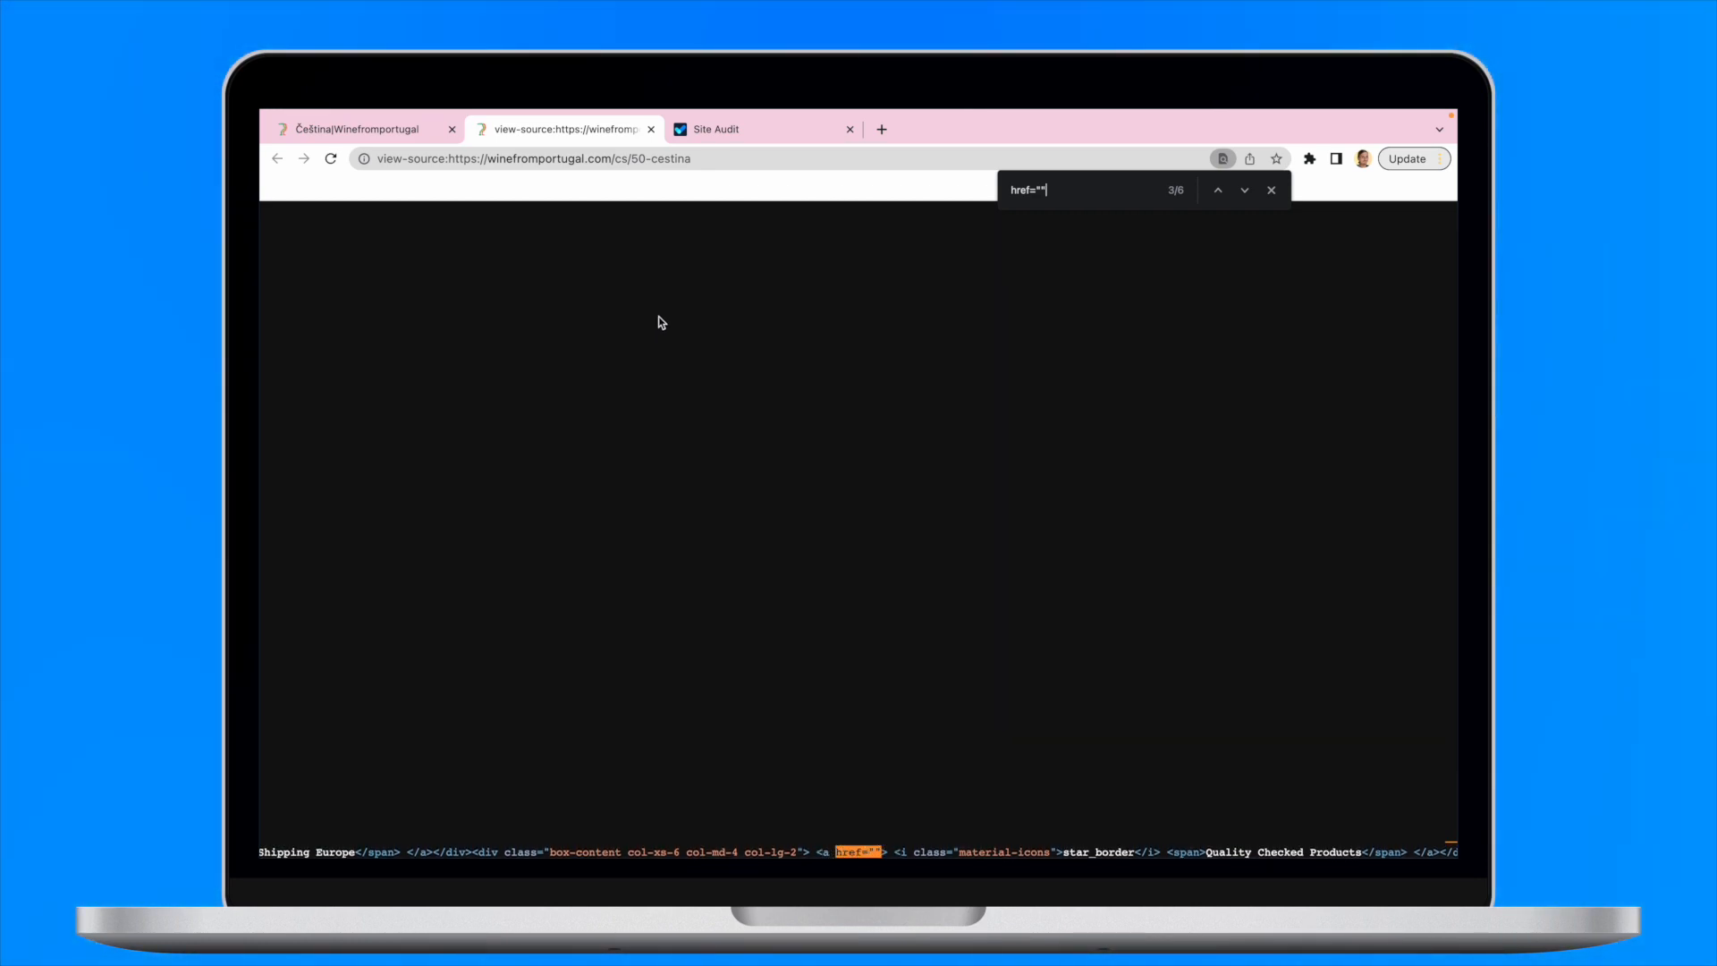
Step: Return to the Site Audit and scroll the Issues list to the Links section with the empty href issue
{"action": "left_click", "coordinate": [718, 129]}
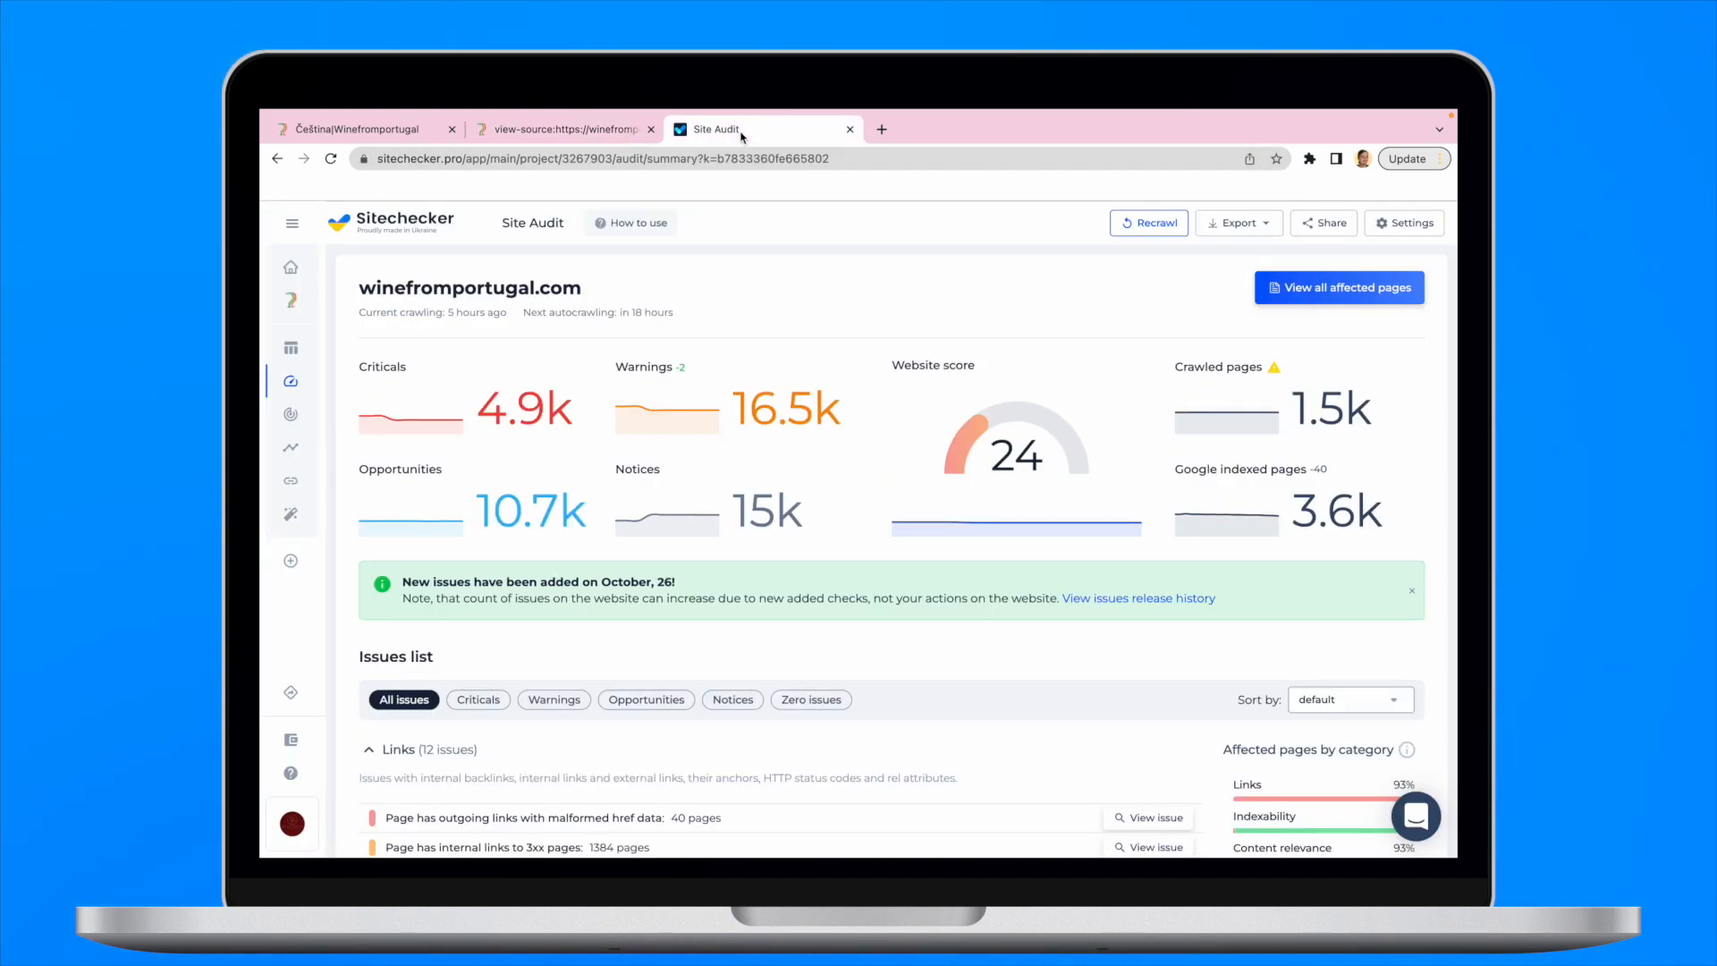
{"action": "mouse_move", "coordinate": [638, 389]}
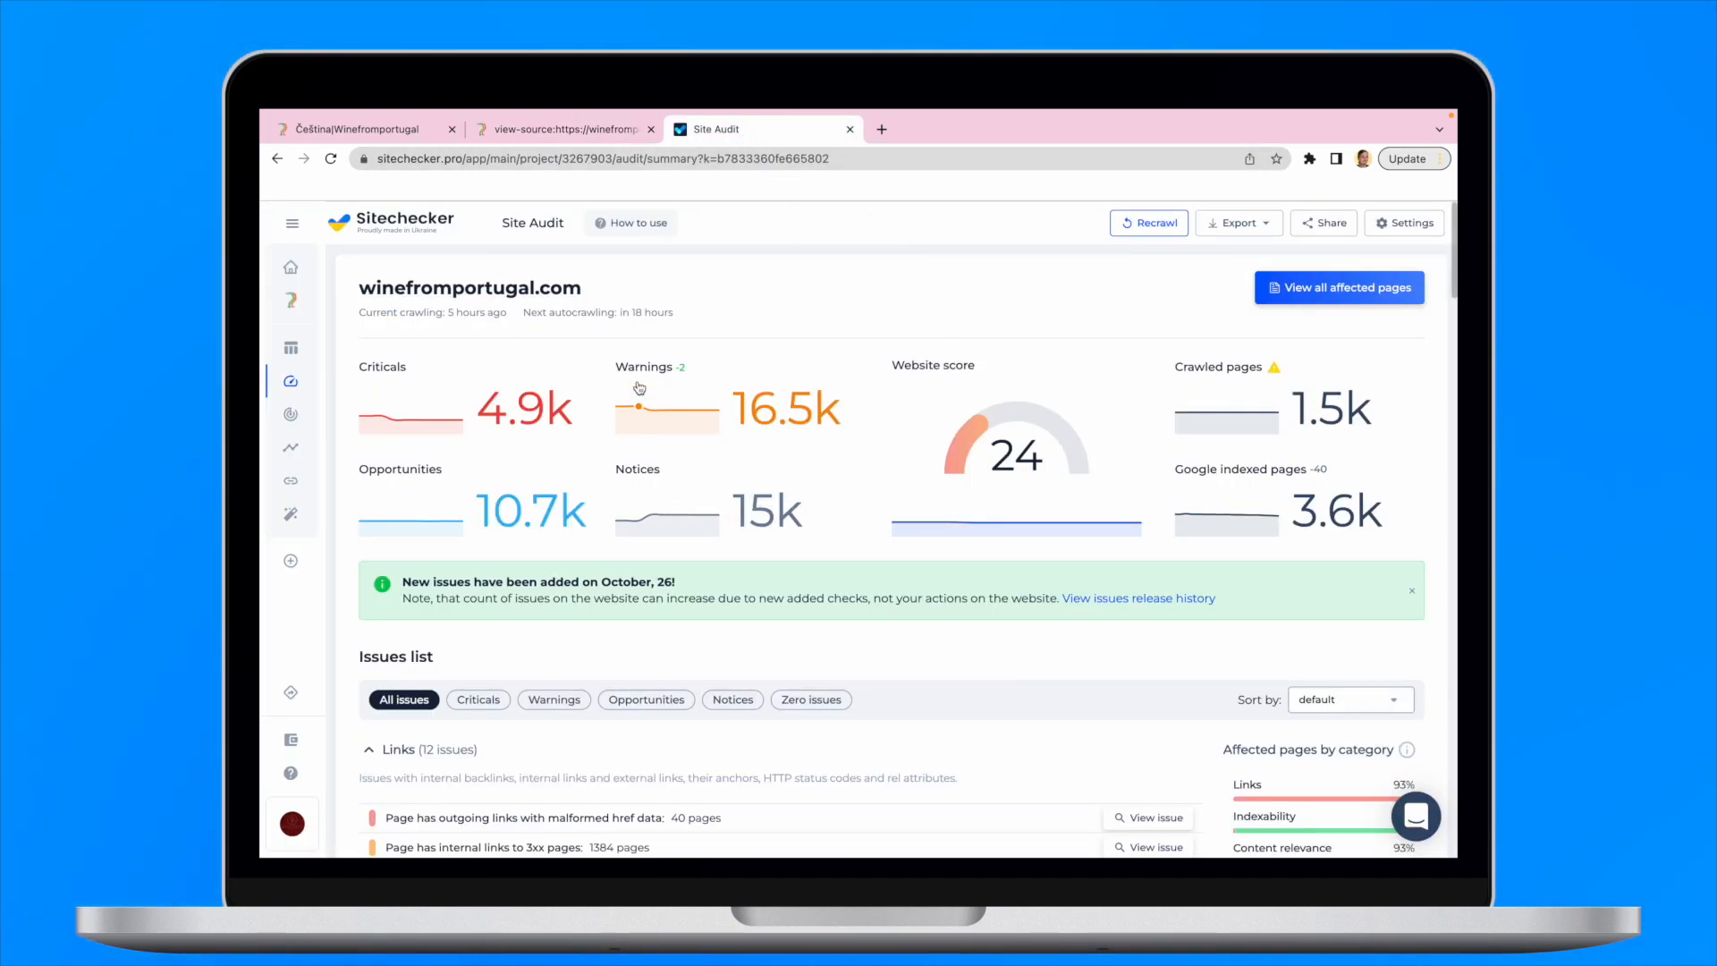
{"action": "scroll", "scroll_direction": "down", "scroll_amount": 3}
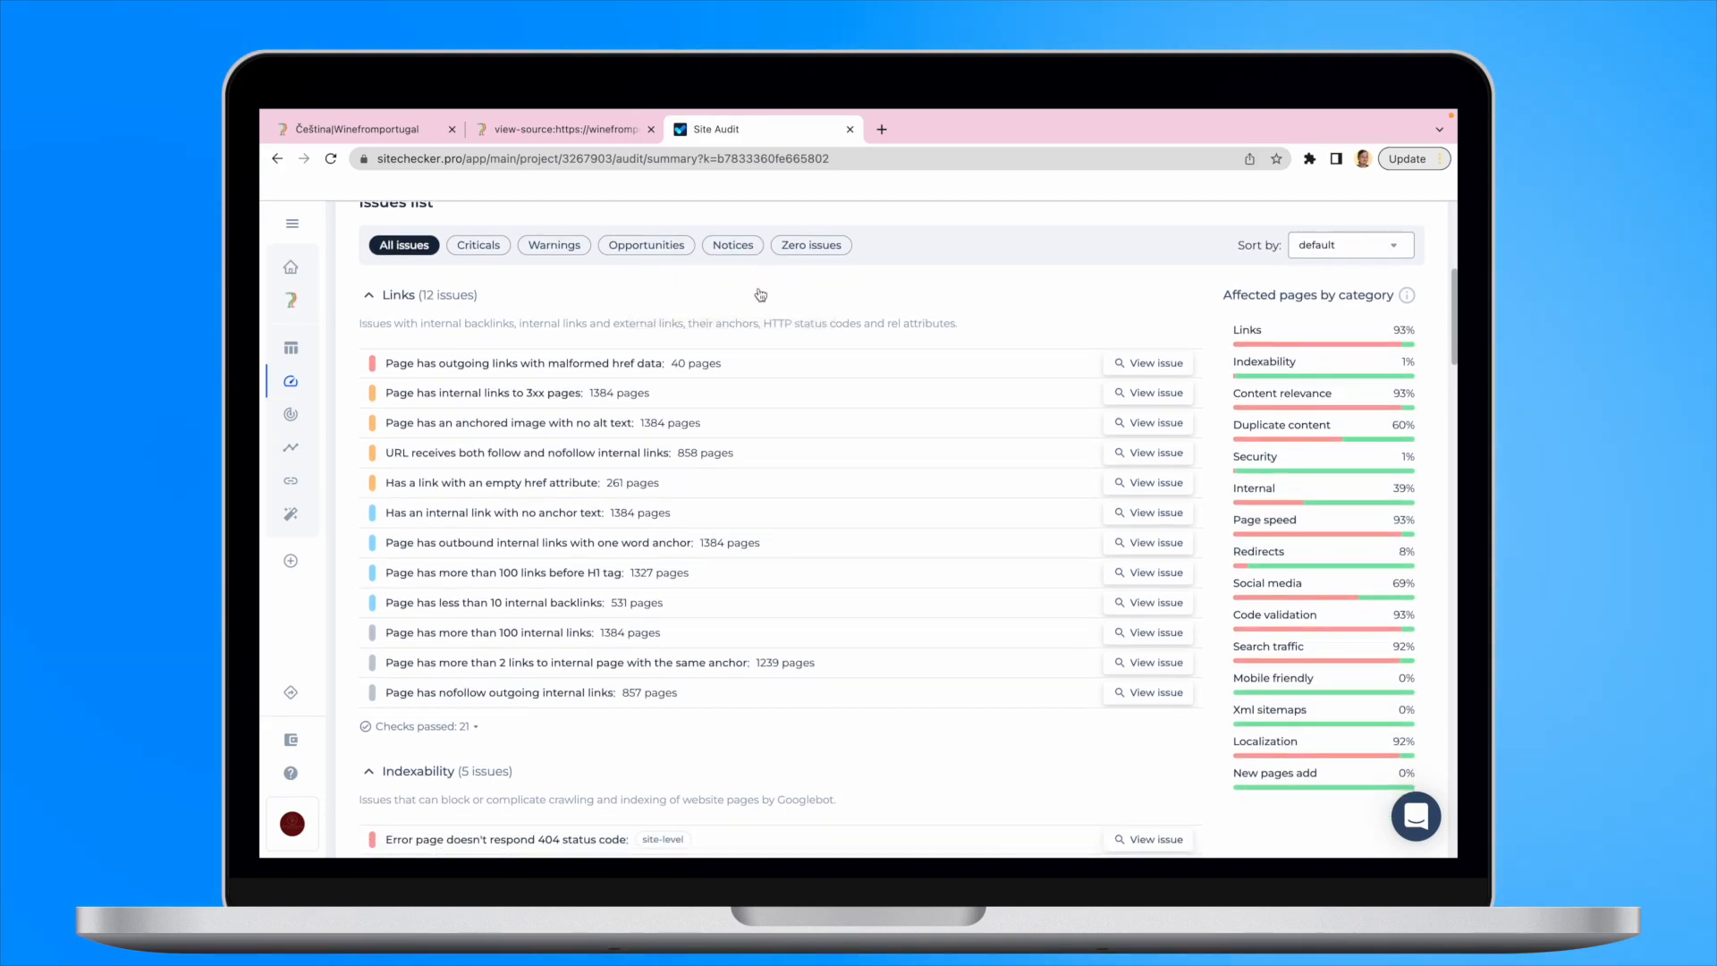
{"action": "scroll", "scroll_direction": "down", "scroll_amount": 3}
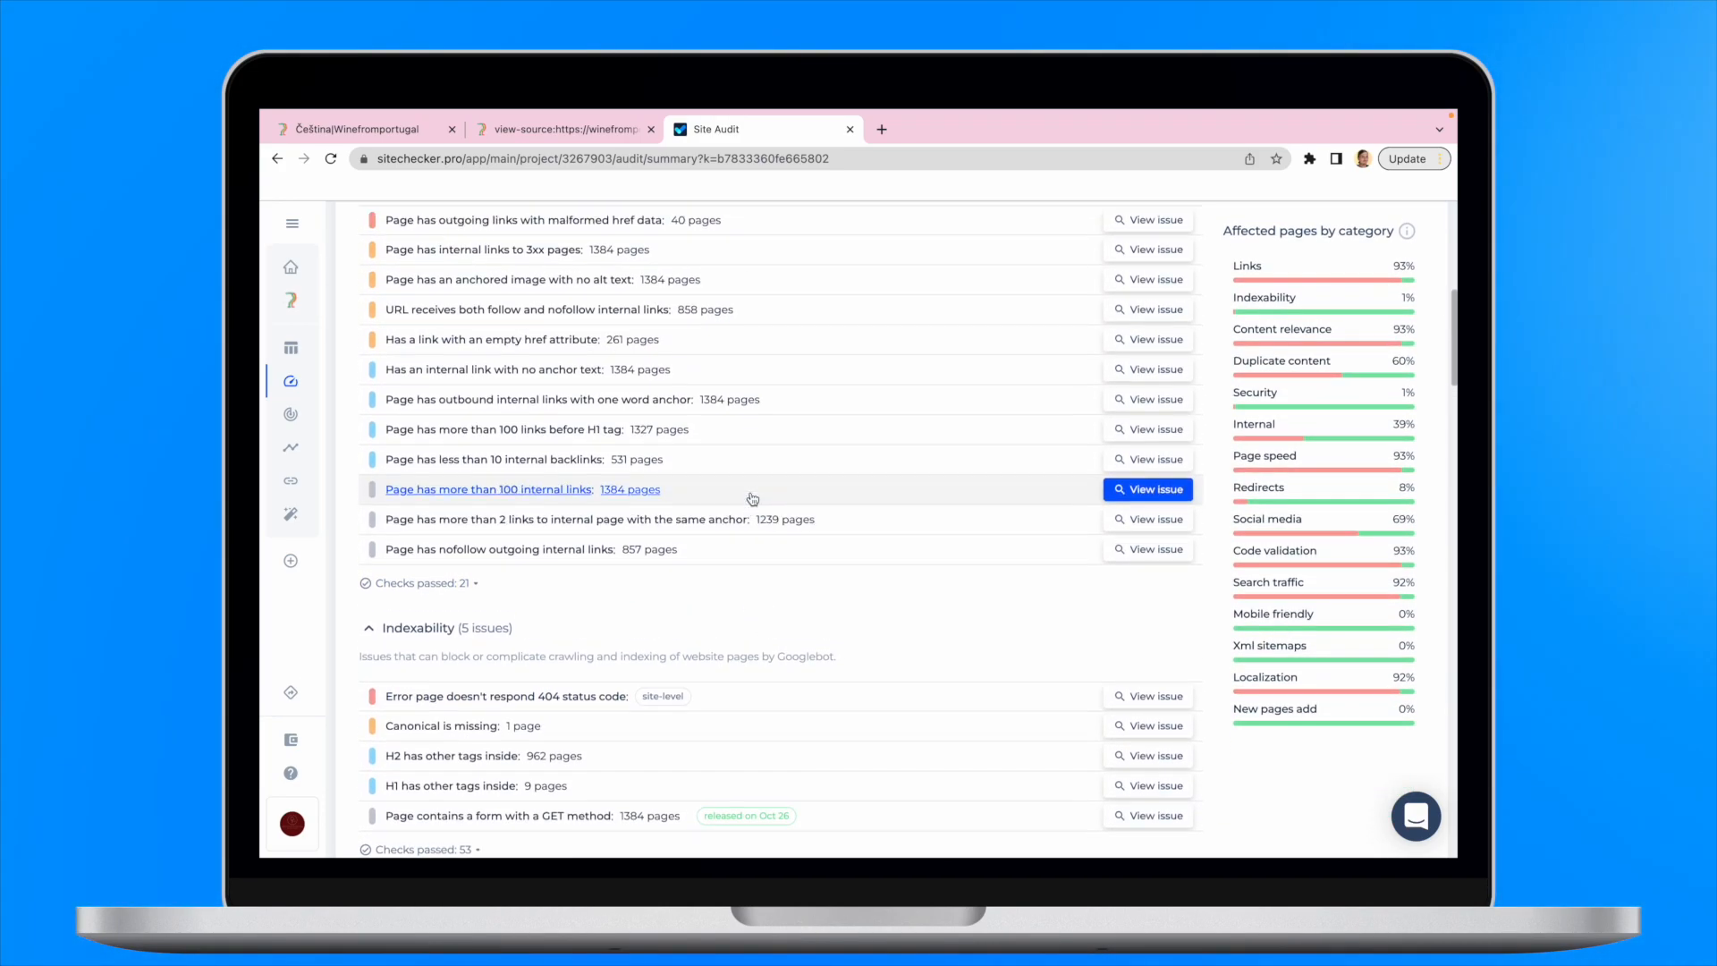
{"action": "scroll", "scroll_direction": "up", "scroll_amount": 3}
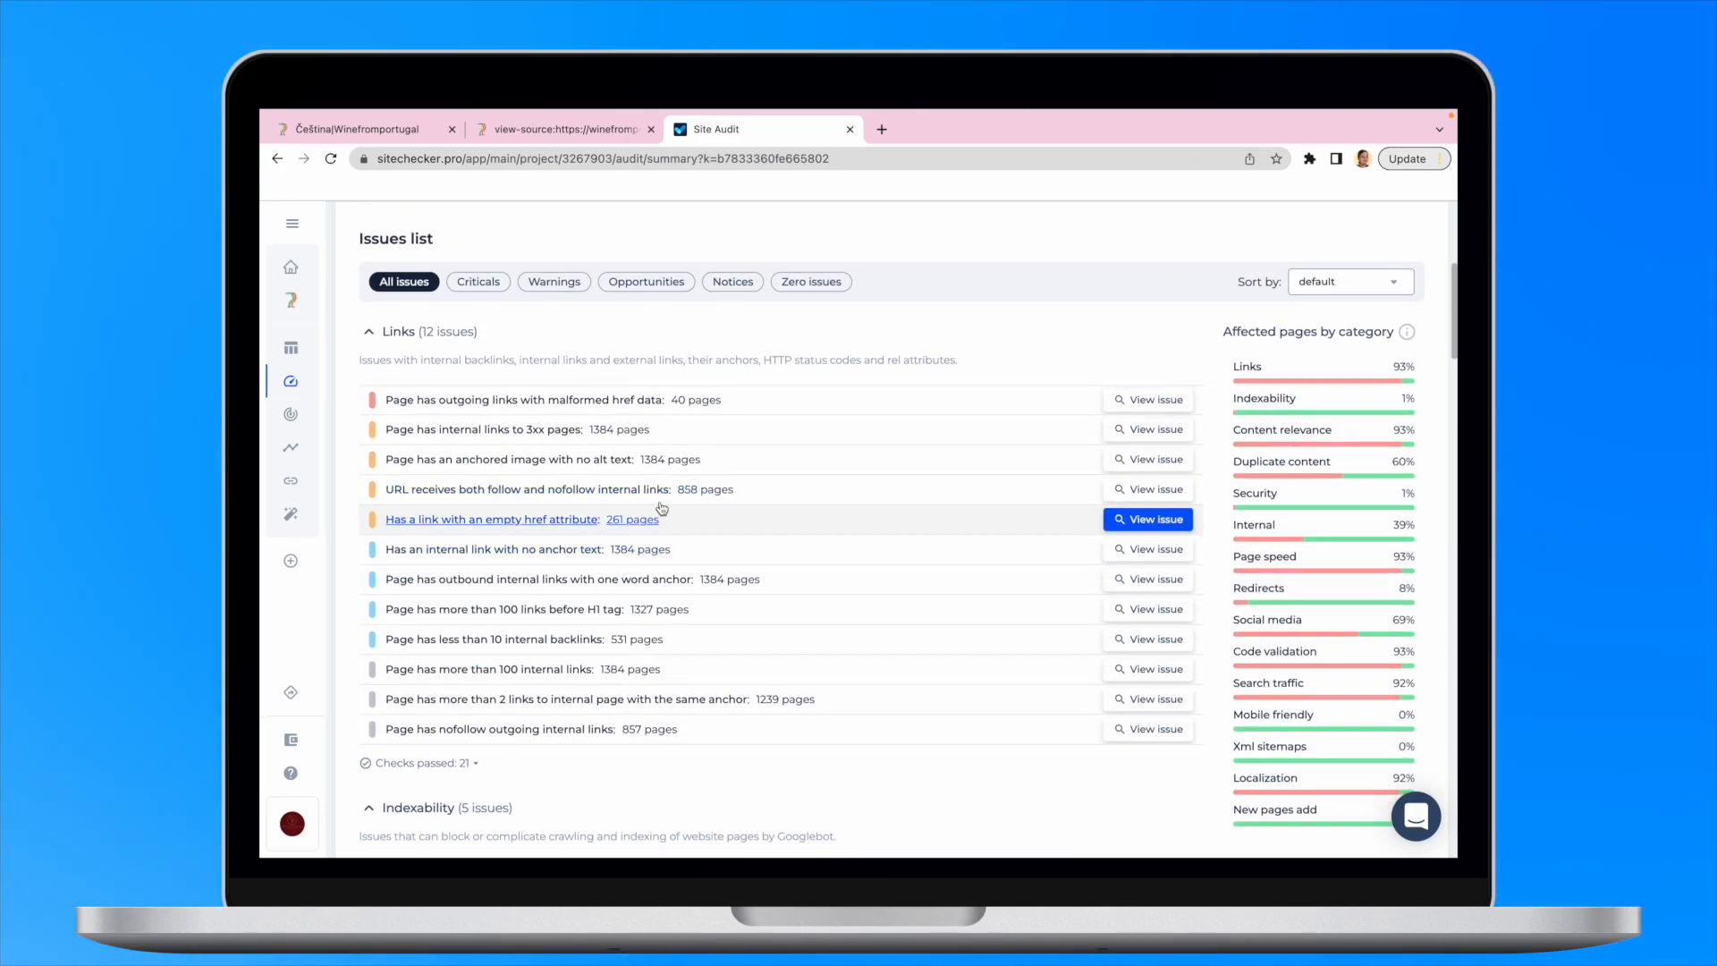
Step: View the empty href attribute issue and show the offending source lines for the 50-cestina page
{"action": "left_click", "coordinate": [1148, 518]}
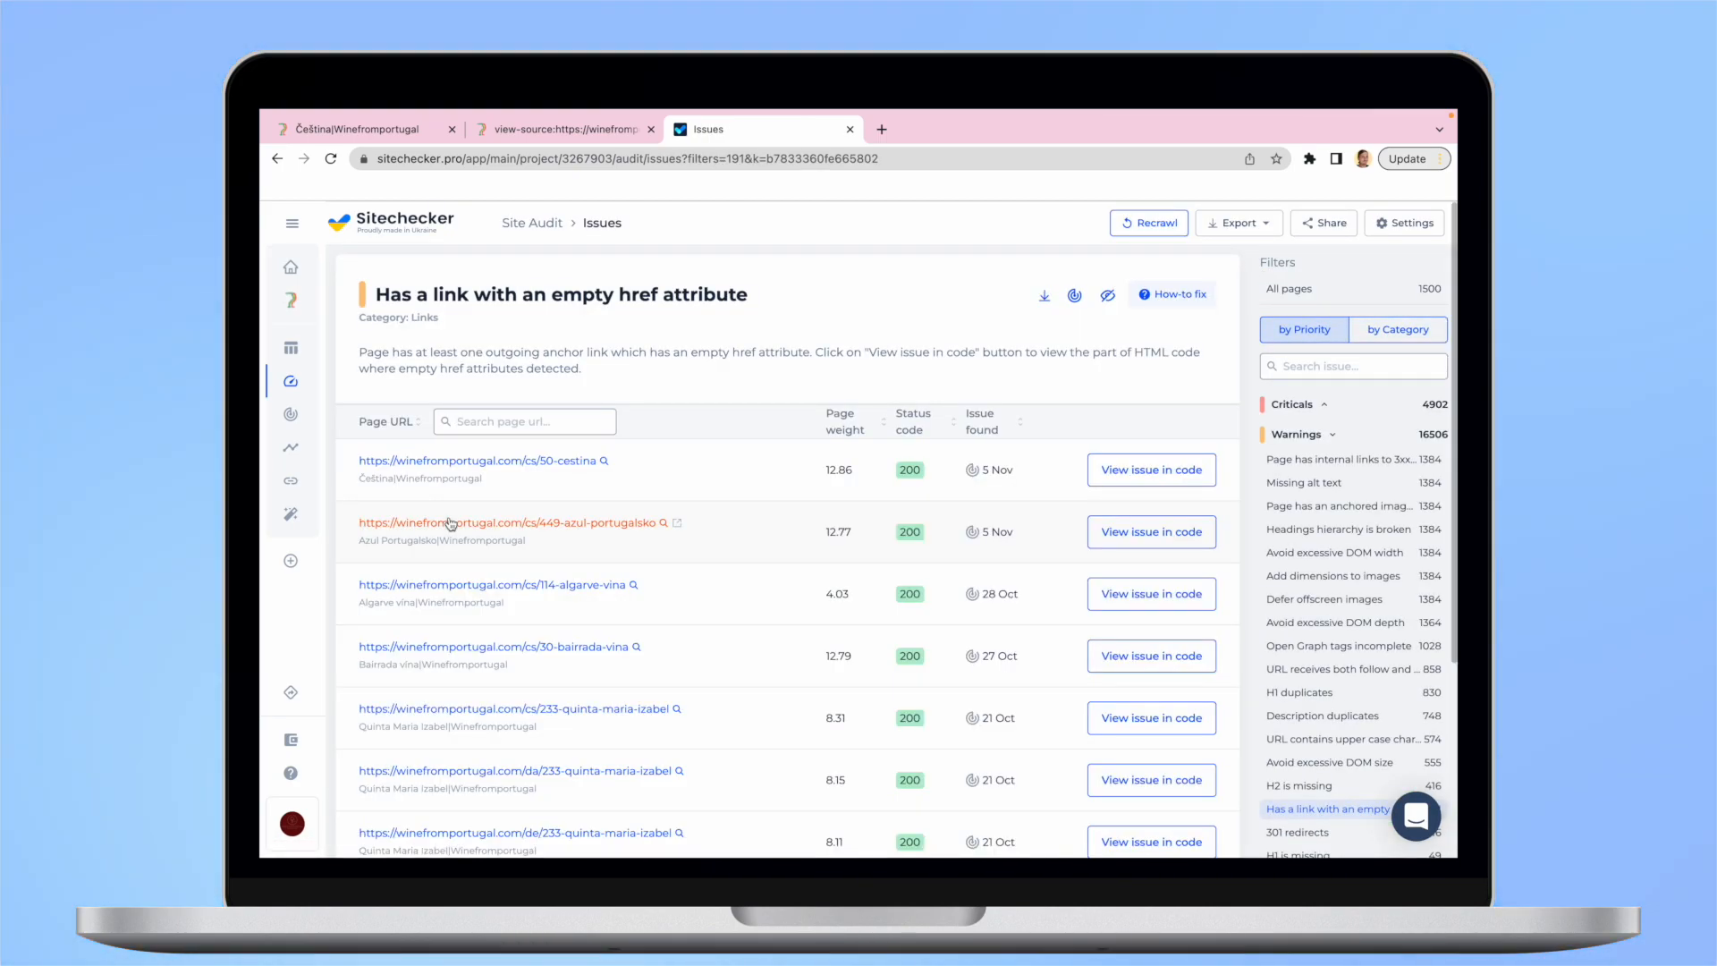
{"action": "mouse_move", "coordinate": [686, 405]}
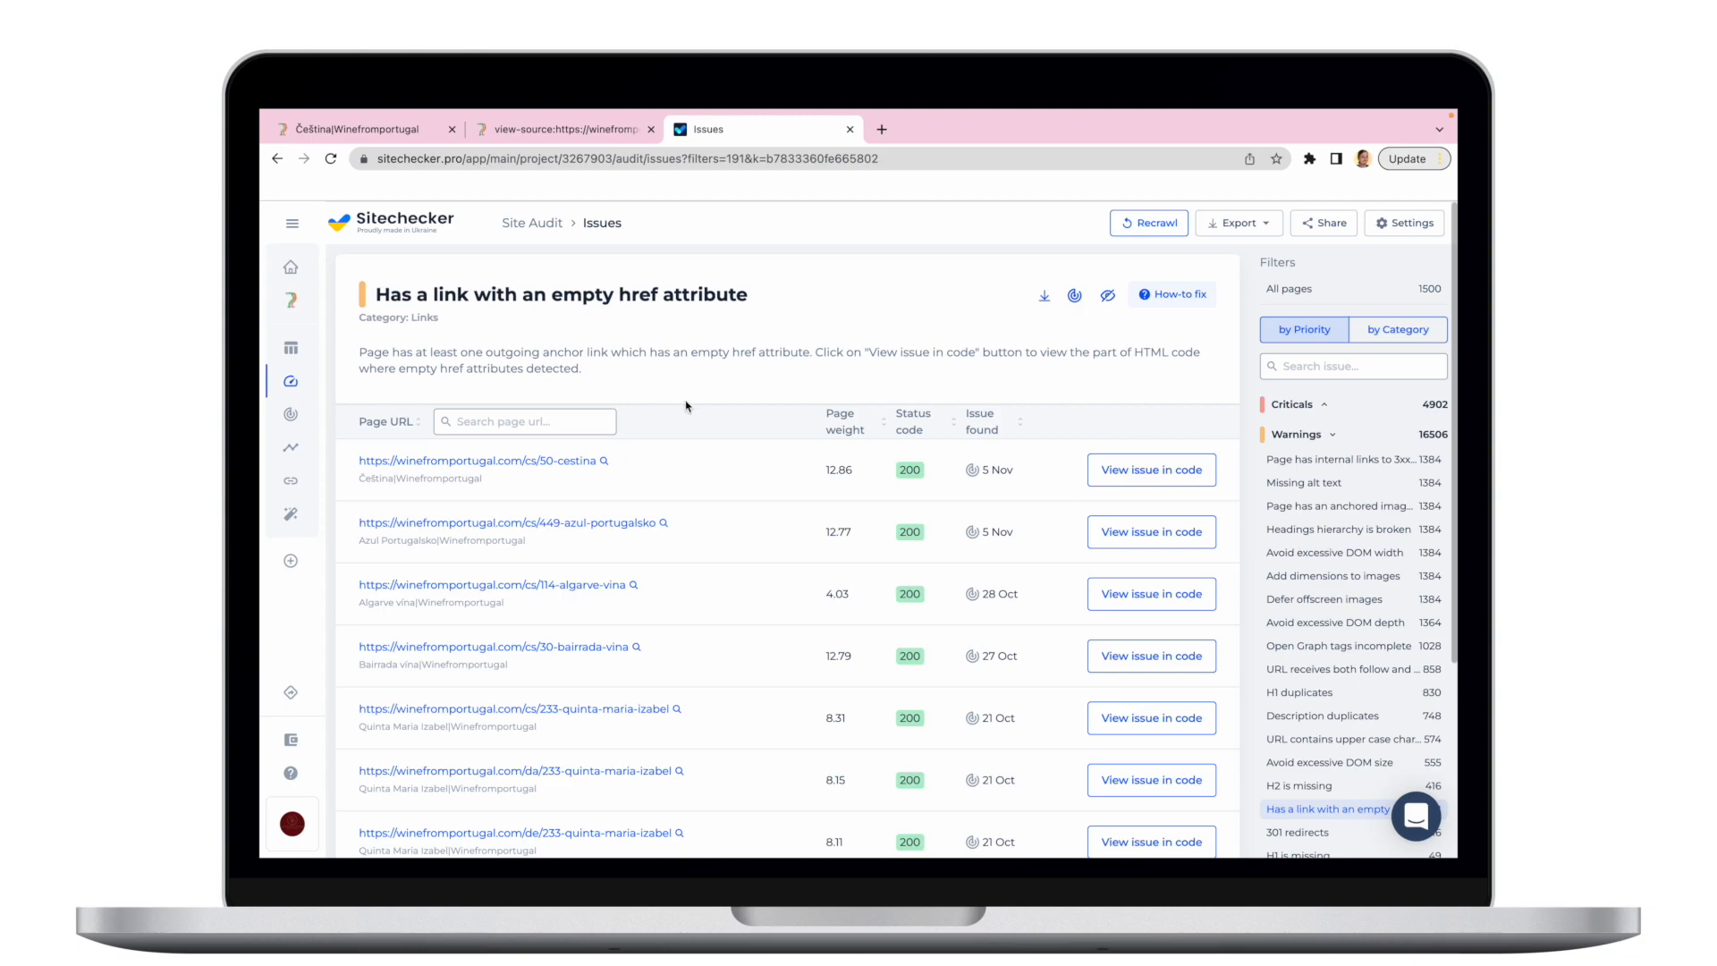
{"action": "left_click", "coordinate": [1150, 469]}
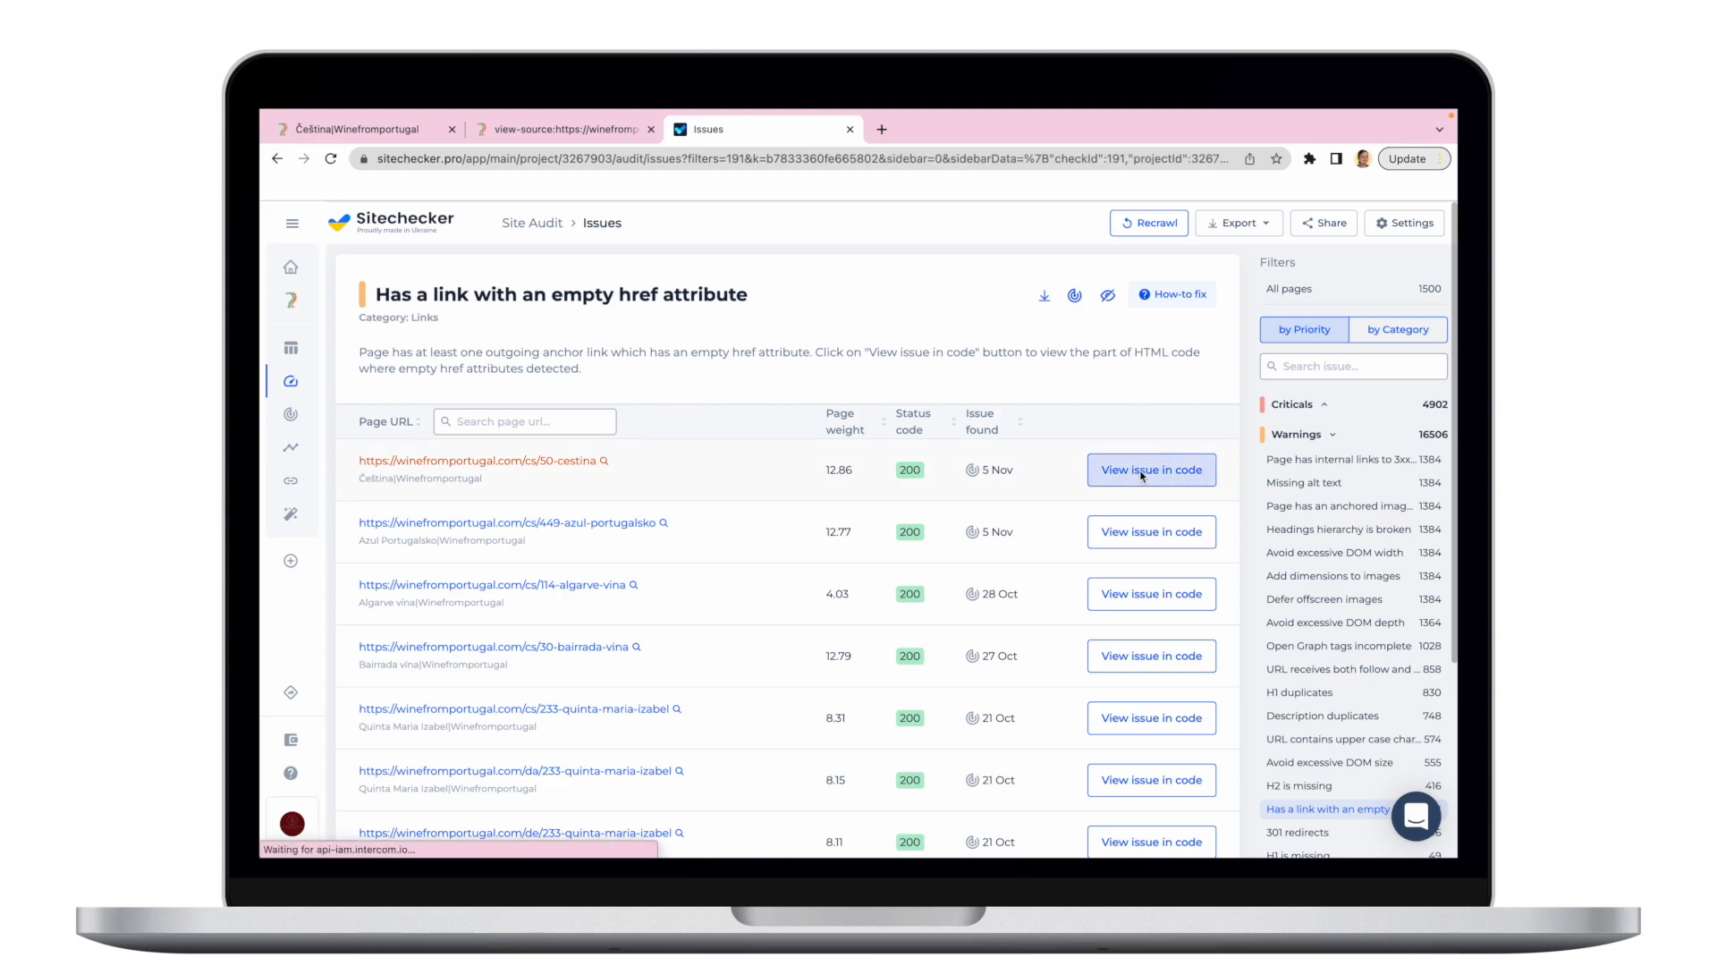
{"action": "left_click", "coordinate": [1151, 470]}
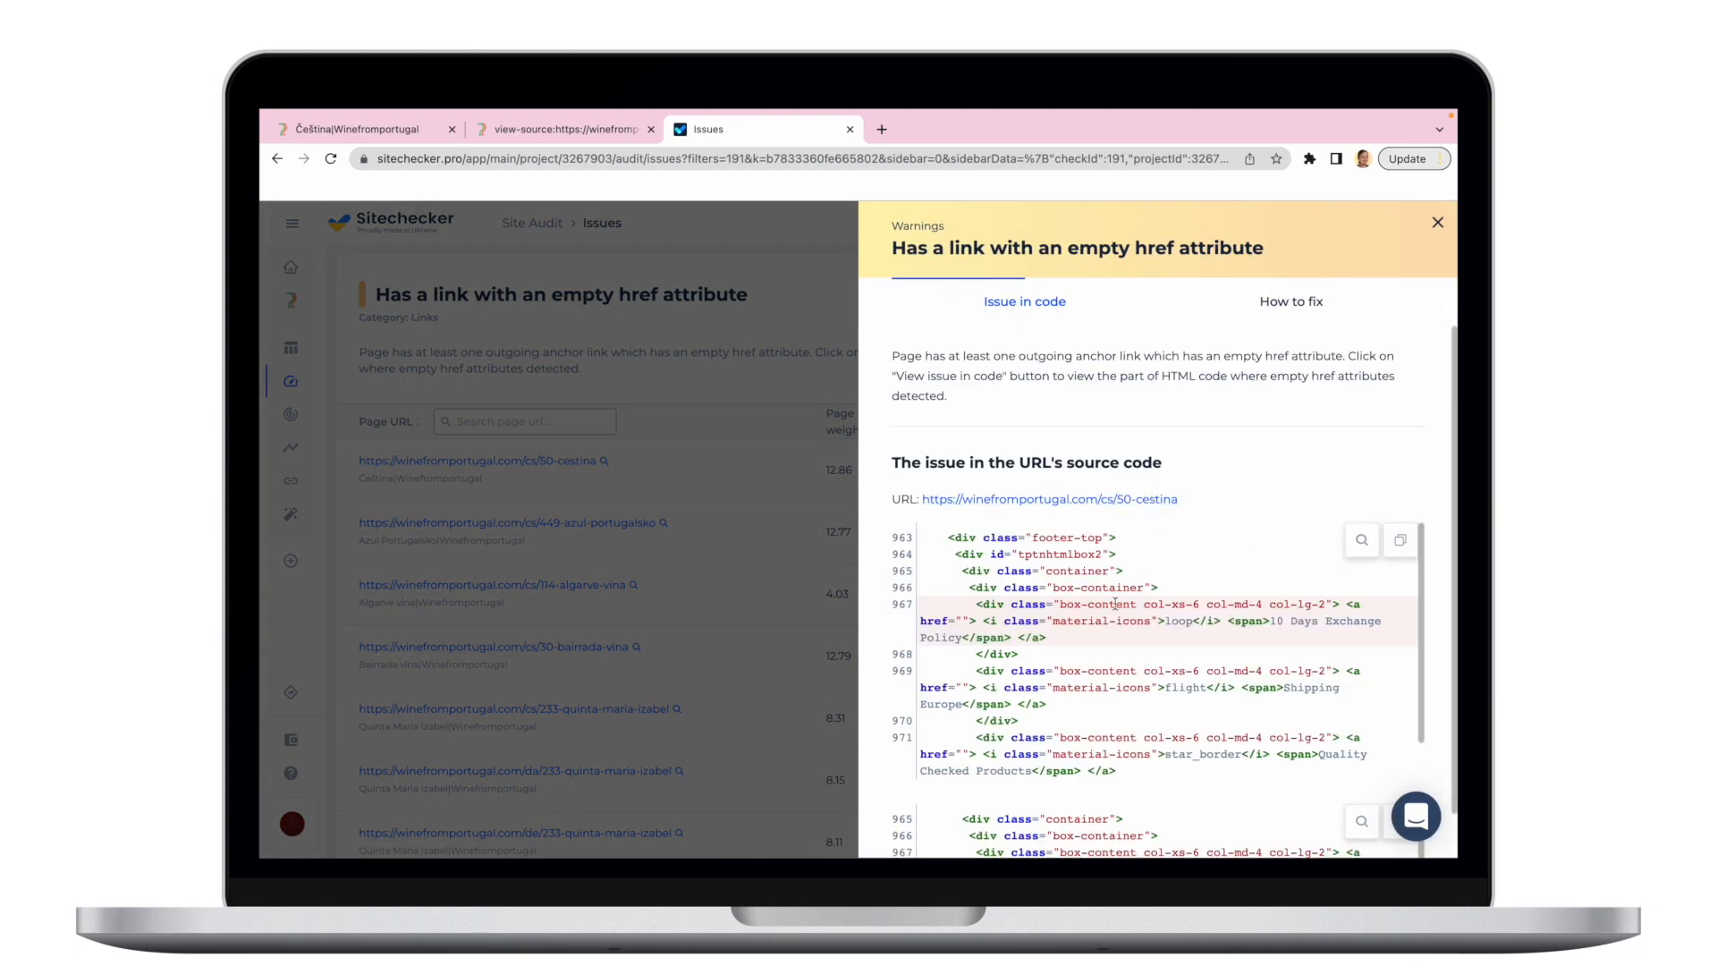